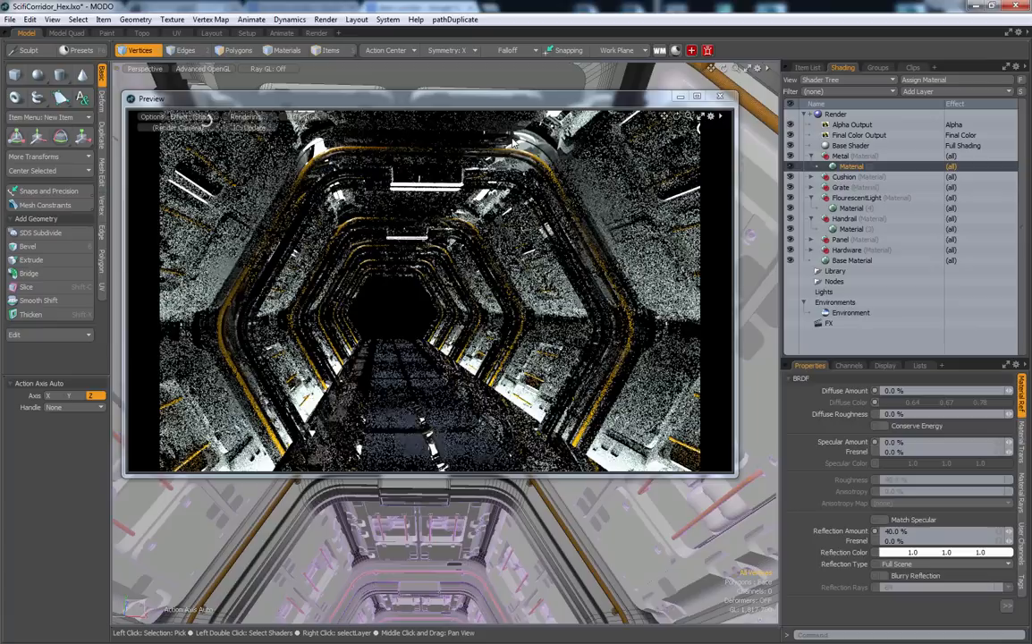
Start a Preview render of the sci-fi corridor scene to check its look
left_click(858, 136)
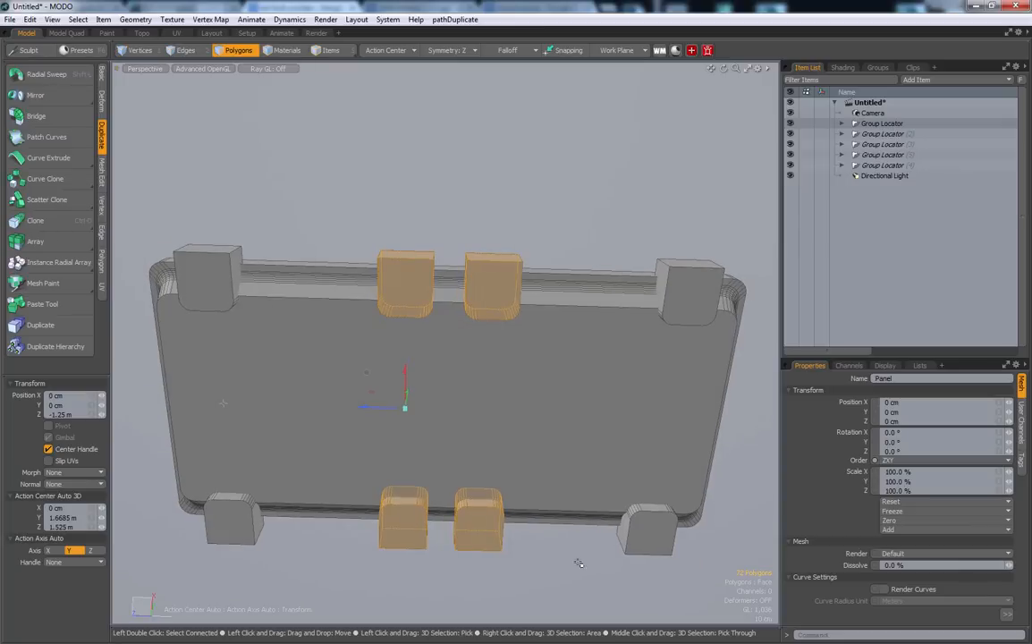
Show the rounded panel model with duplicated cube blocks in the Perspective viewport
left_click(689, 290)
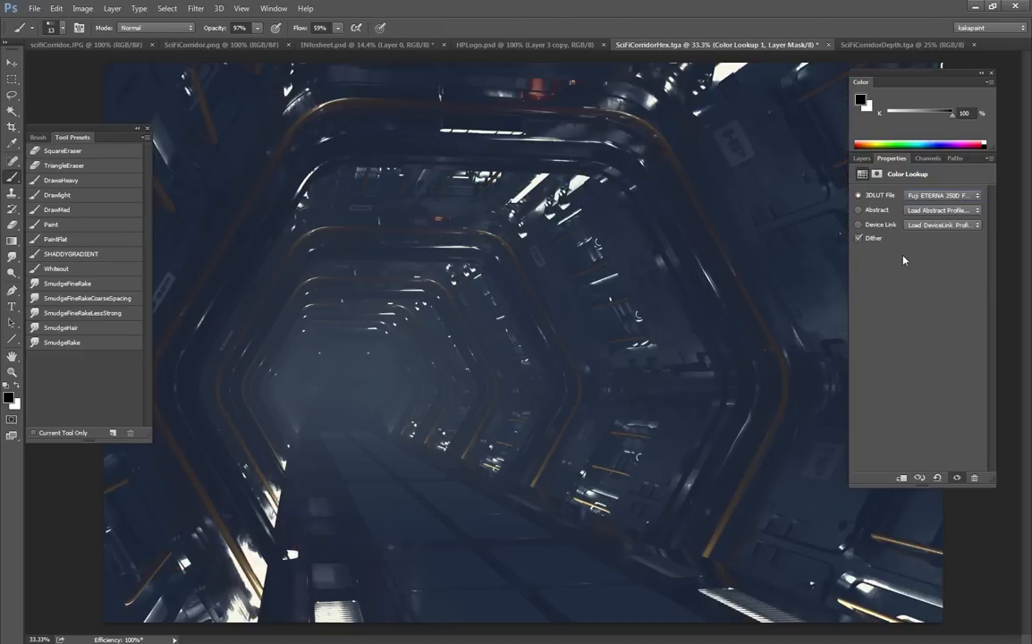
Apply a 3DLUT/Abstract color-lookup preset giving the corridor teal shadows and orange highlights
left_click(941, 195)
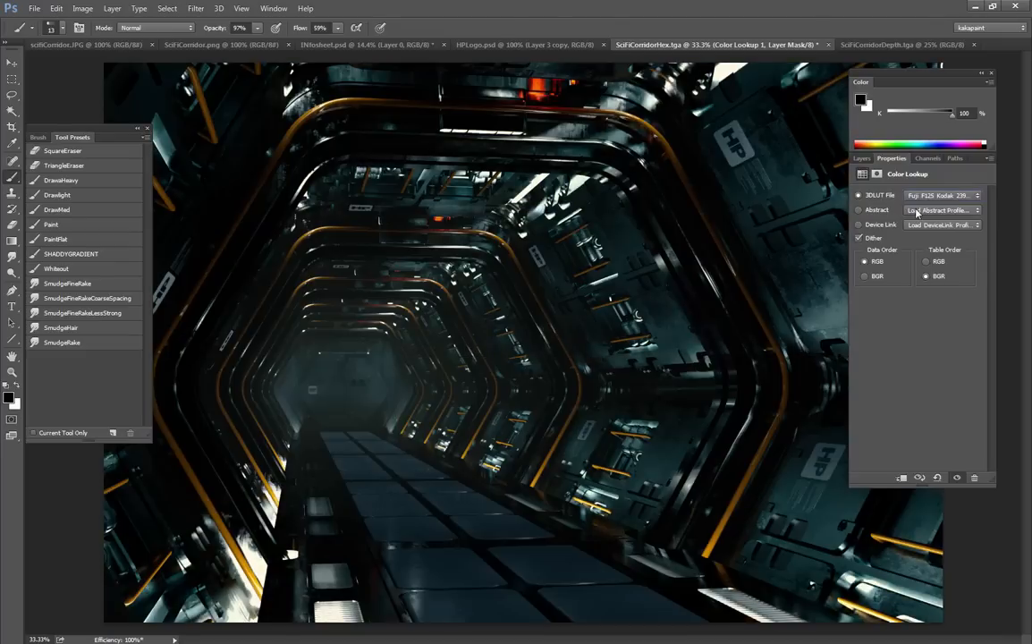